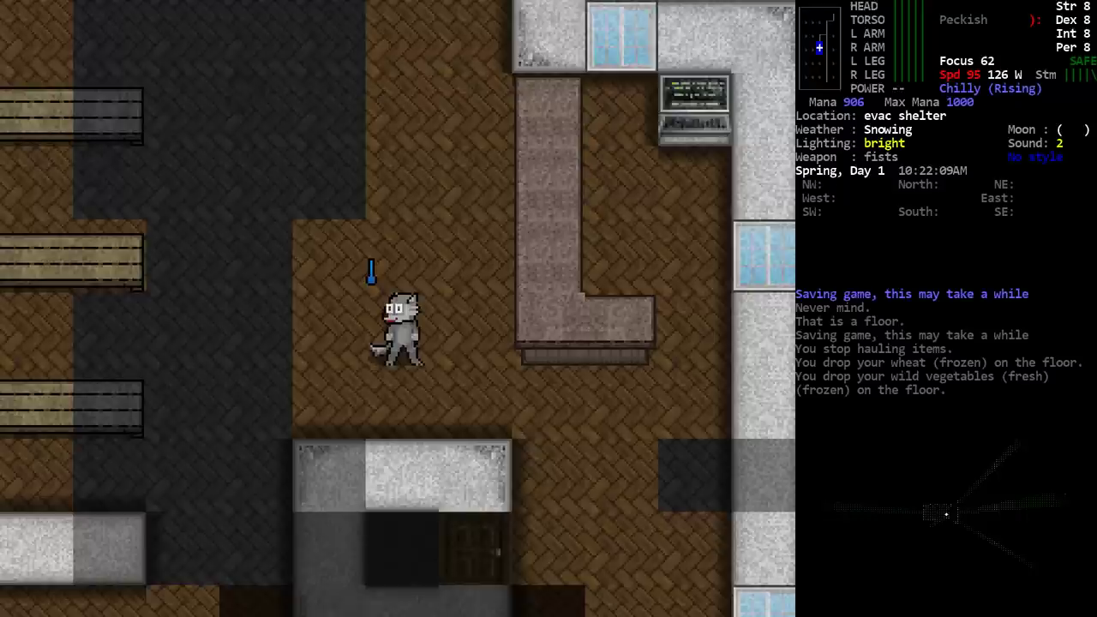
{"action": "mouse_move", "coordinate": [254, 414]}
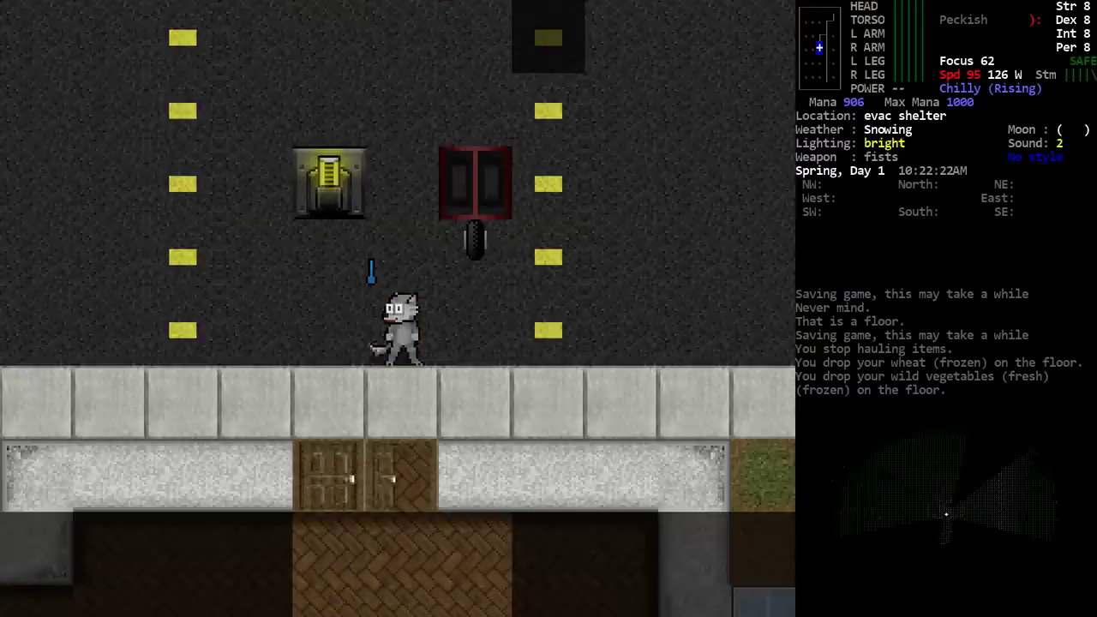
Take control of the LazerDethKart and start it rolling along the road
{"action": "key", "text": "up"}
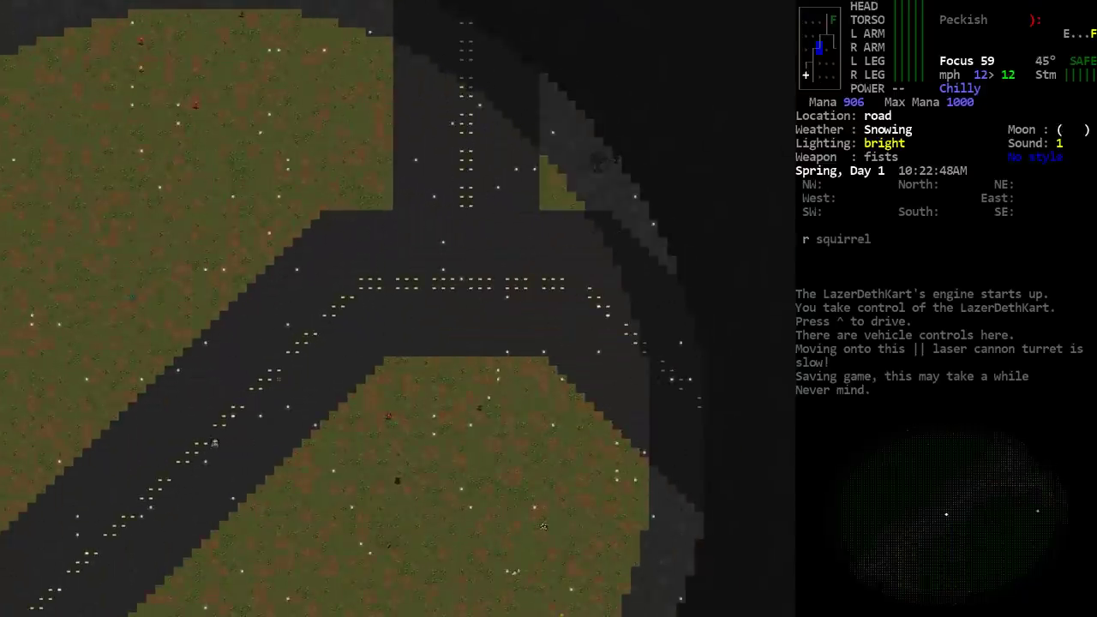
Switch the laser cannon turret from manual to automatic targeting
{"action": "key", "text": "^"}
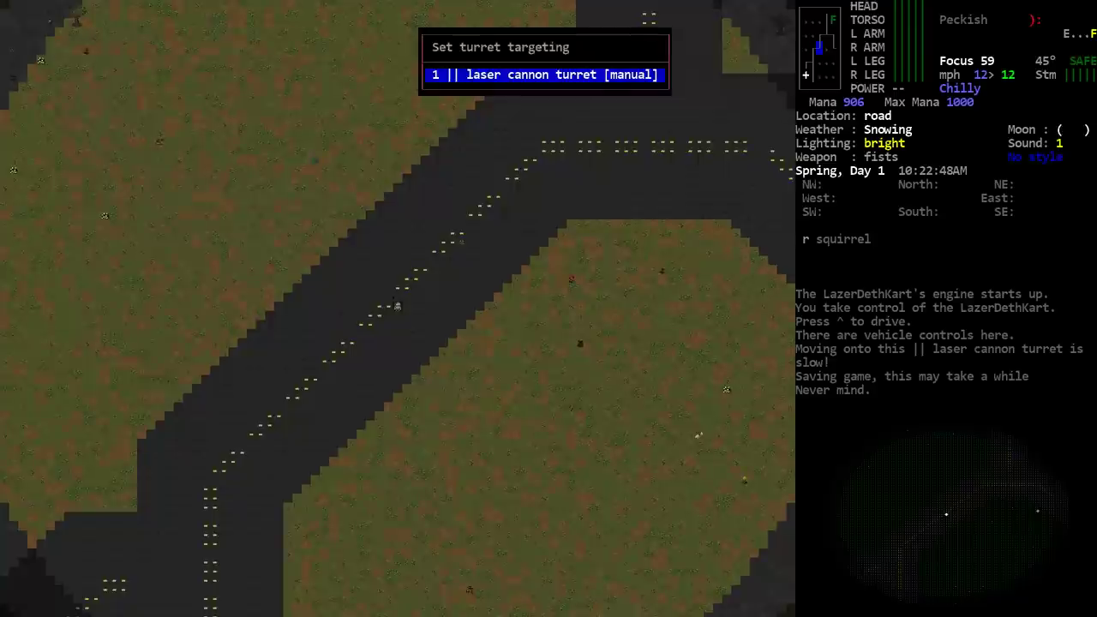
{"action": "left_click", "coordinate": [546, 75]}
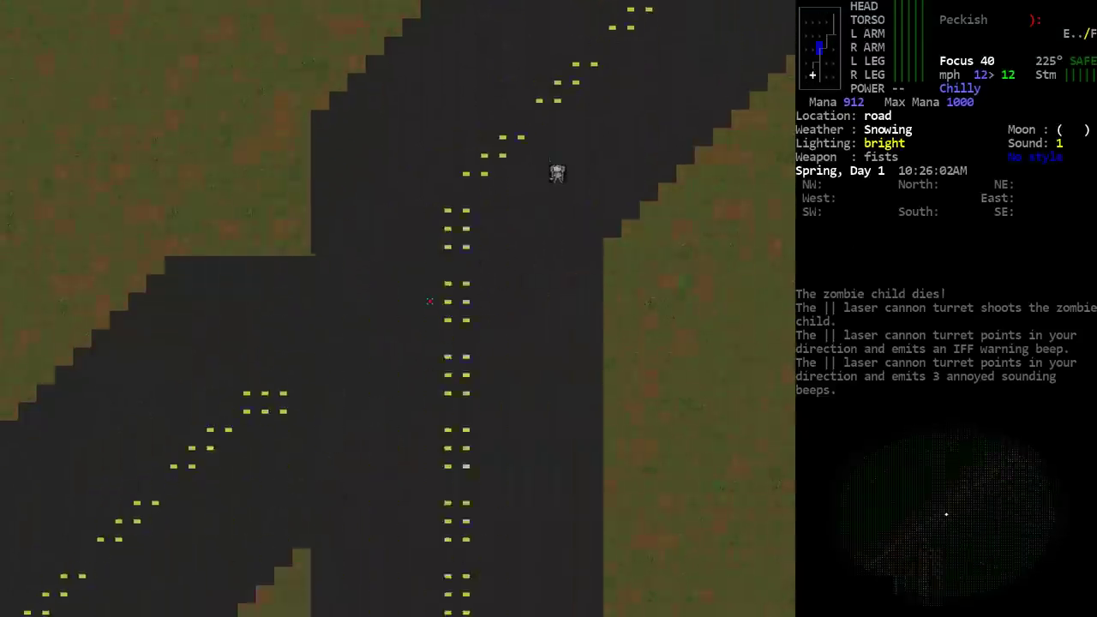
Shut off the kart's engine and release its controls outside the evac shelter
{"action": "key", "text": "down"}
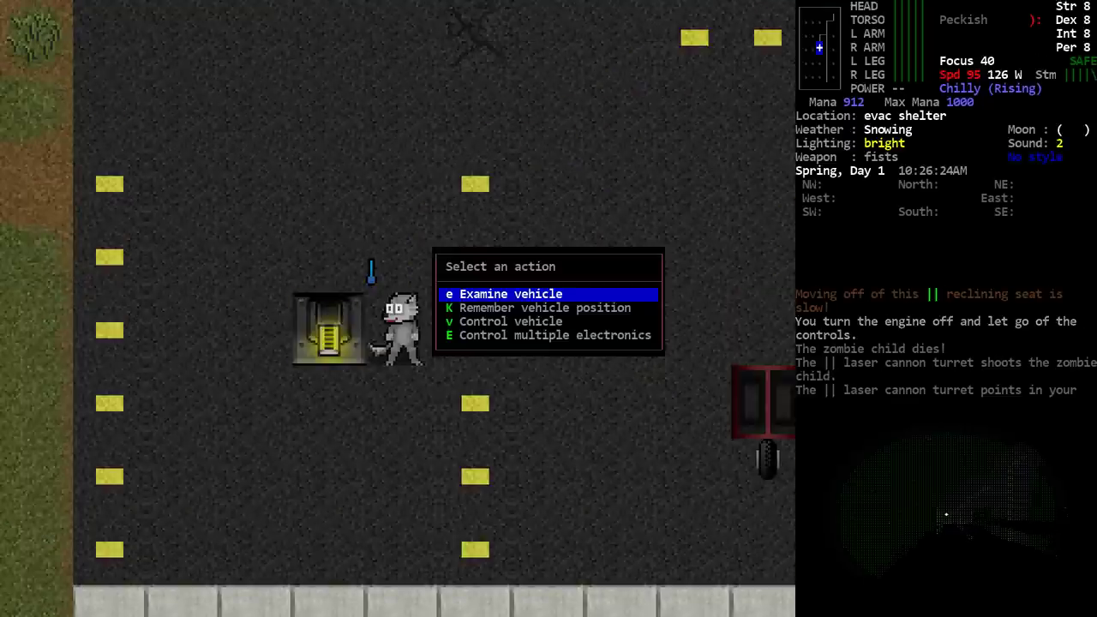
{"action": "left_click", "coordinate": [504, 293]}
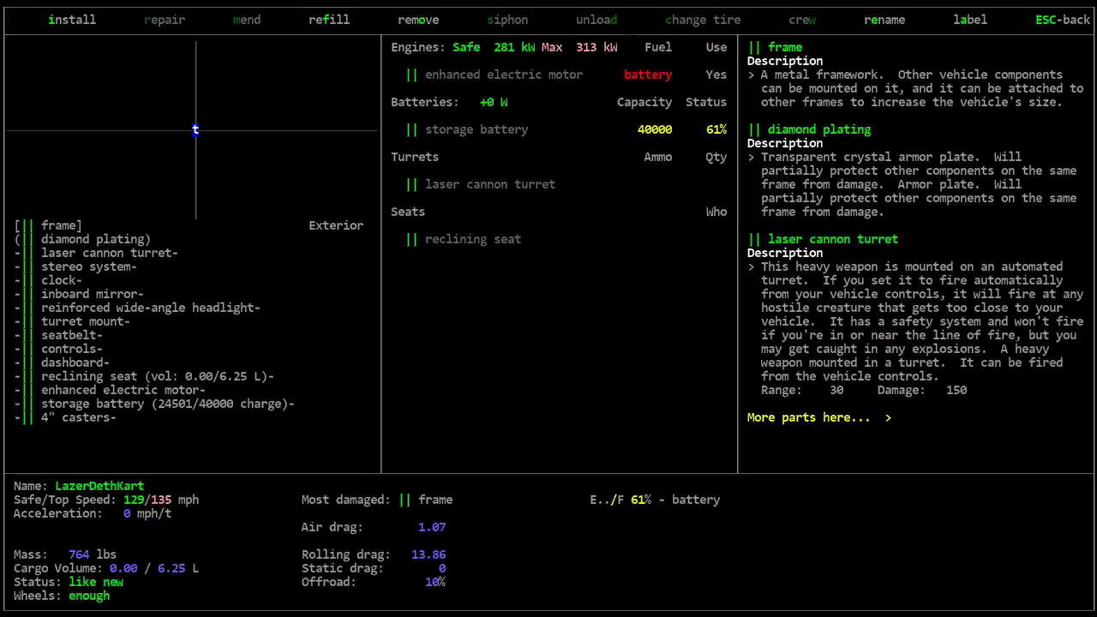
{"action": "mouse_move", "coordinate": [489, 196]}
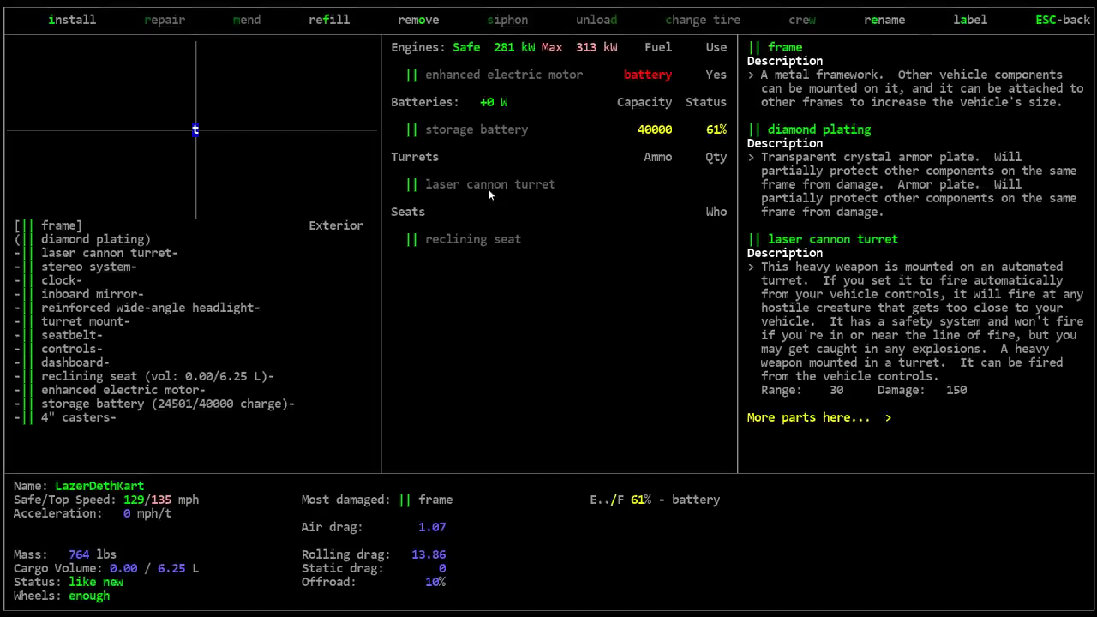
{"action": "mouse_move", "coordinate": [439, 196]}
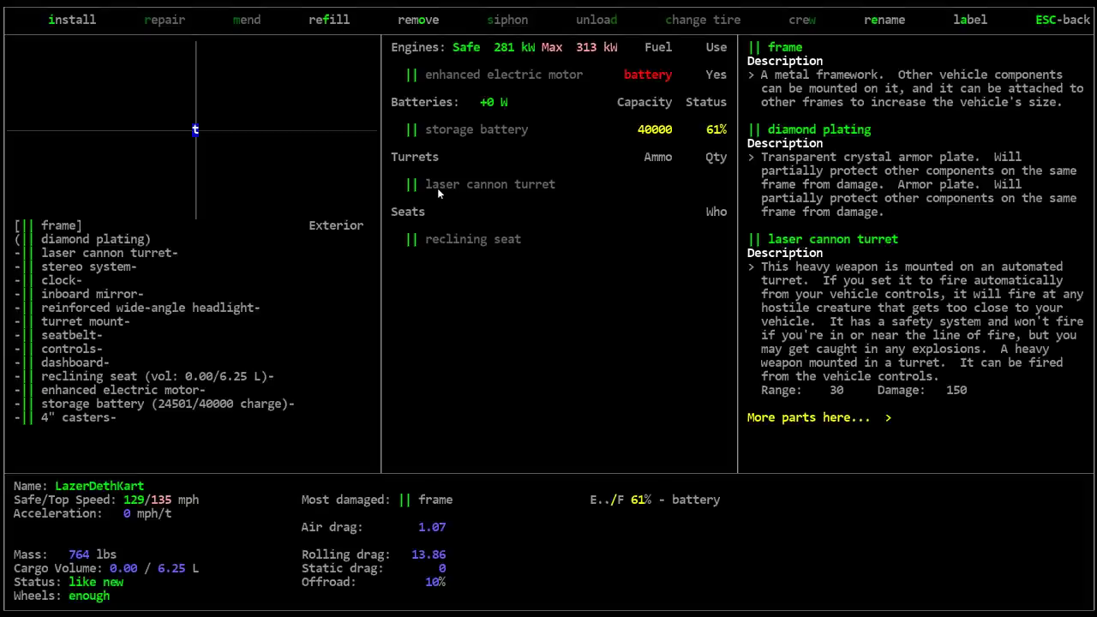
{"action": "mouse_move", "coordinate": [232, 117]}
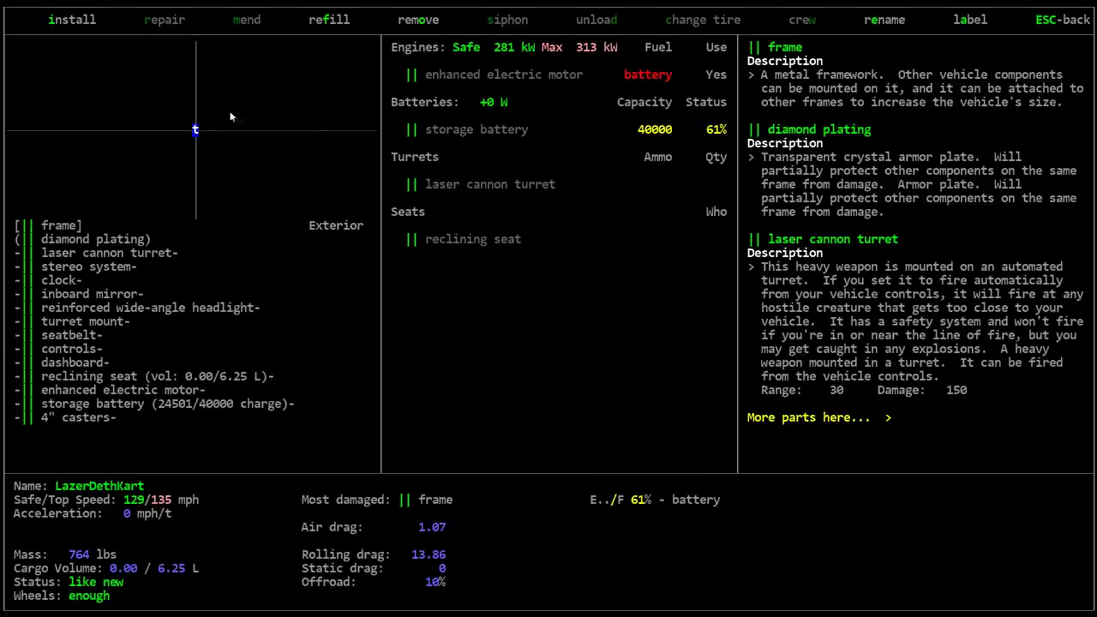
{"action": "mouse_move", "coordinate": [192, 243]}
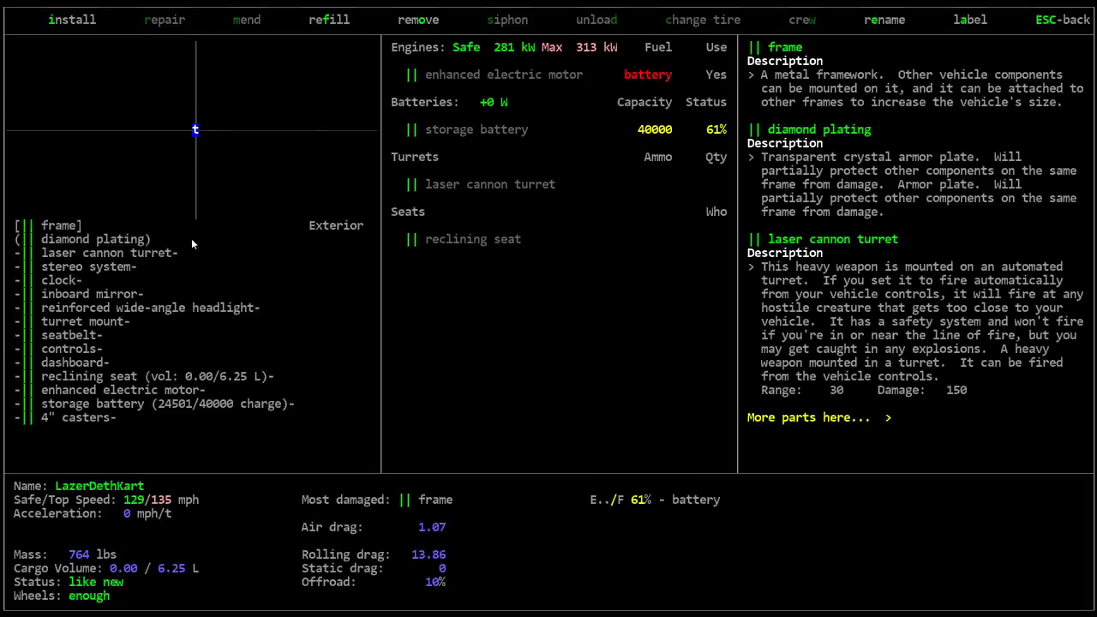
{"action": "mouse_move", "coordinate": [196, 138]}
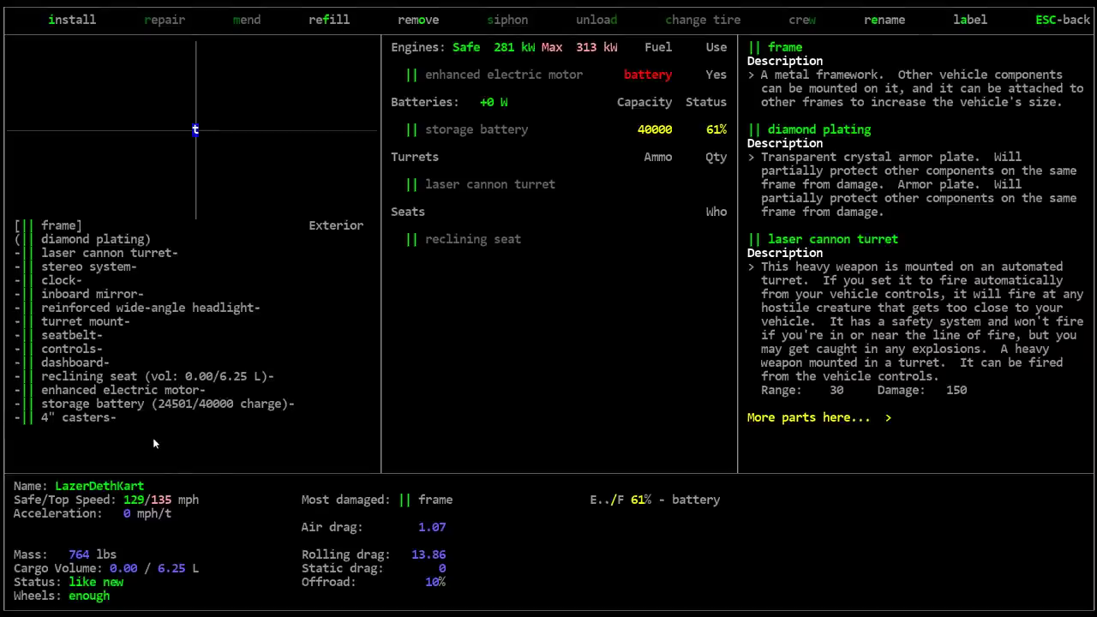
{"action": "mouse_move", "coordinate": [82, 425]}
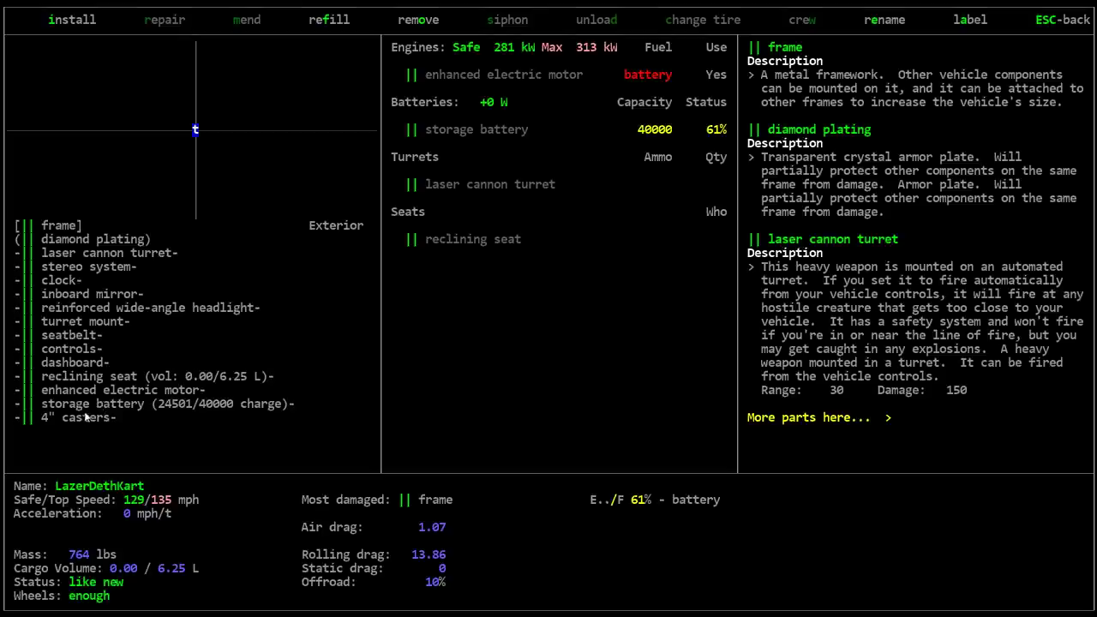
{"action": "mouse_move", "coordinate": [196, 458]}
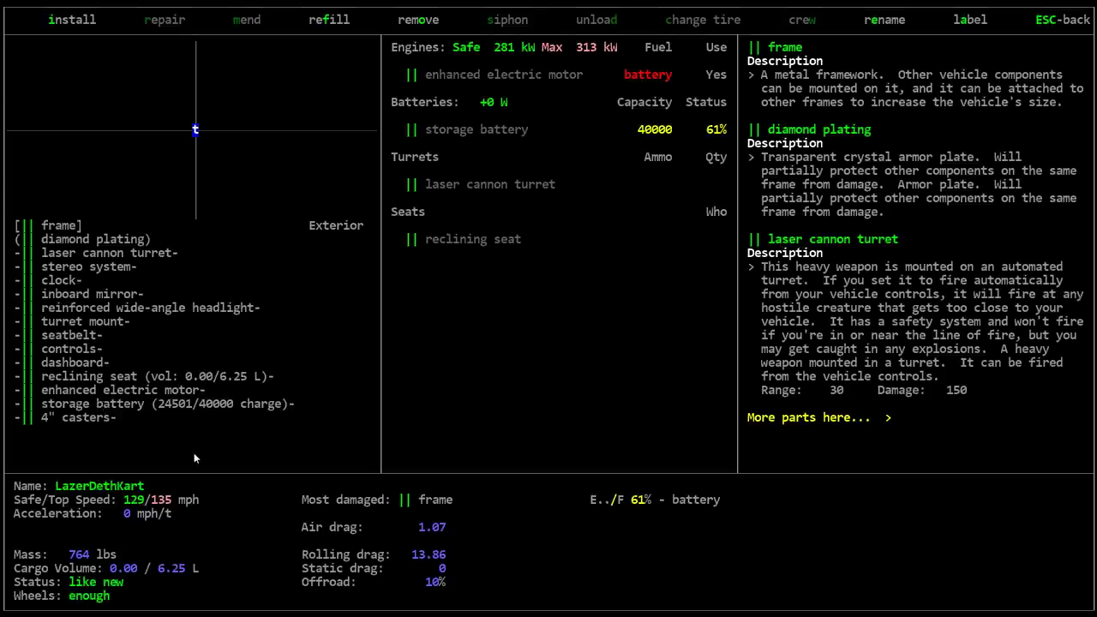
{"action": "mouse_move", "coordinate": [62, 371]}
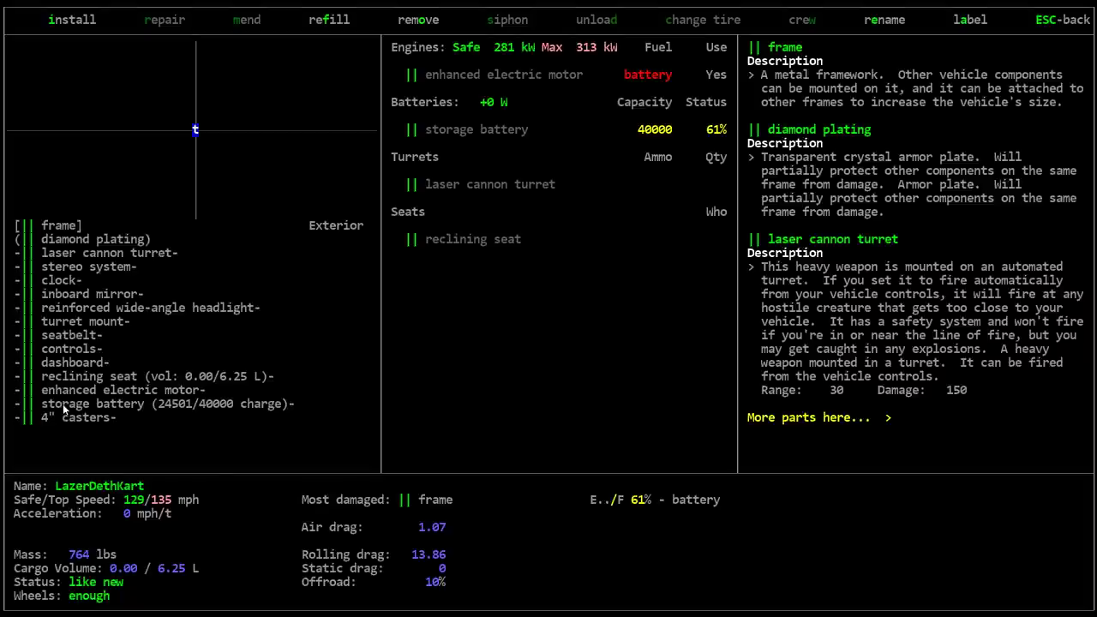
{"action": "mouse_move", "coordinate": [51, 415]}
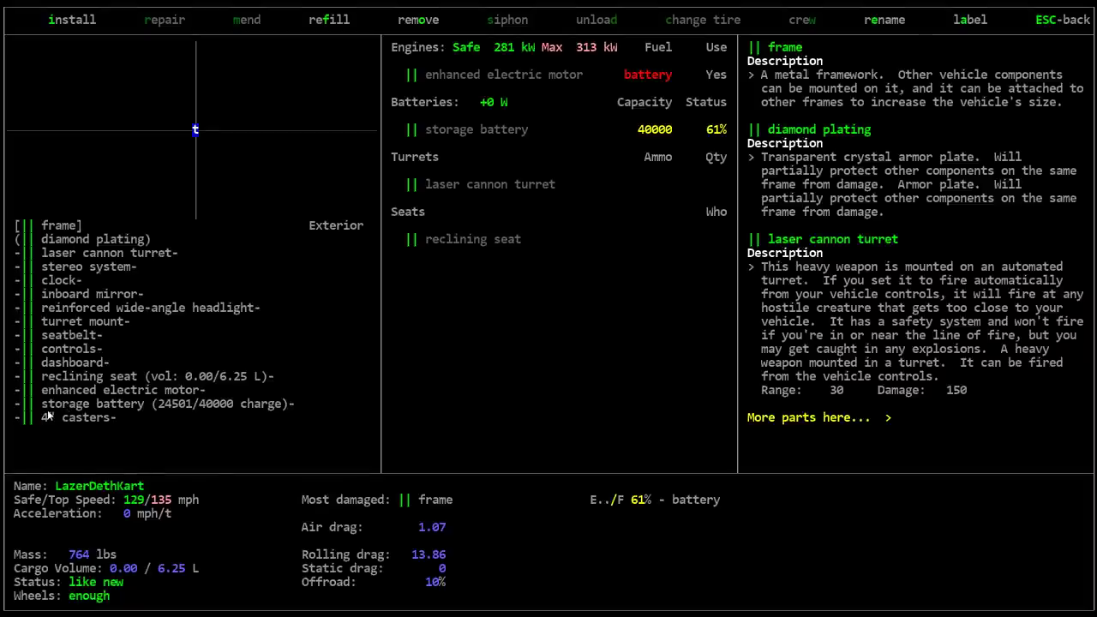
{"action": "mouse_move", "coordinate": [99, 372]}
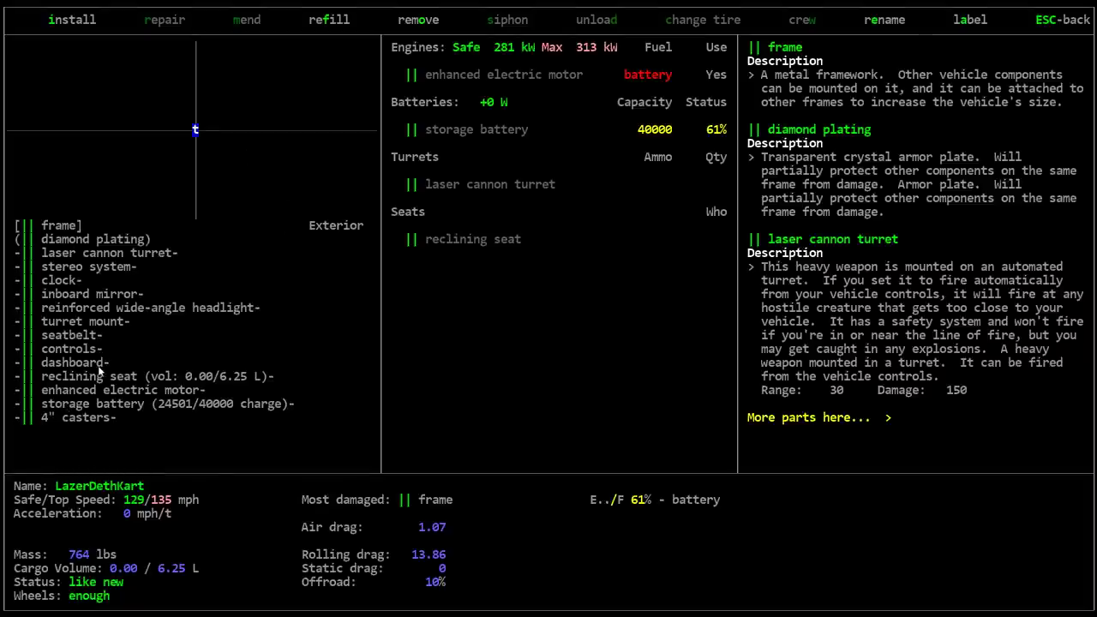
{"action": "mouse_move", "coordinate": [253, 282]}
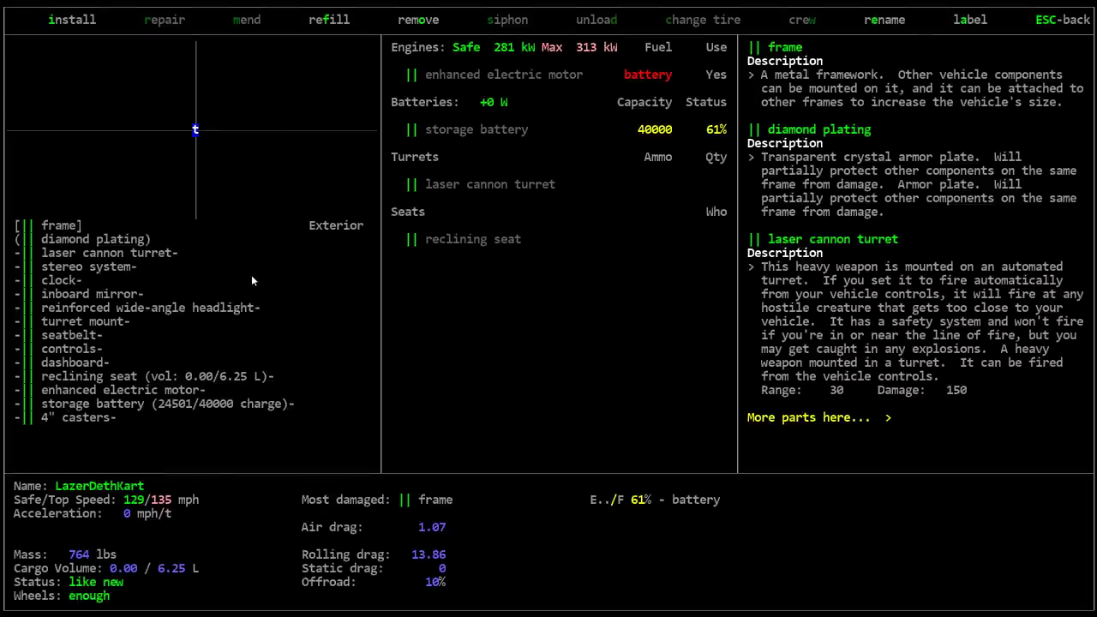
{"action": "mouse_move", "coordinate": [75, 233]}
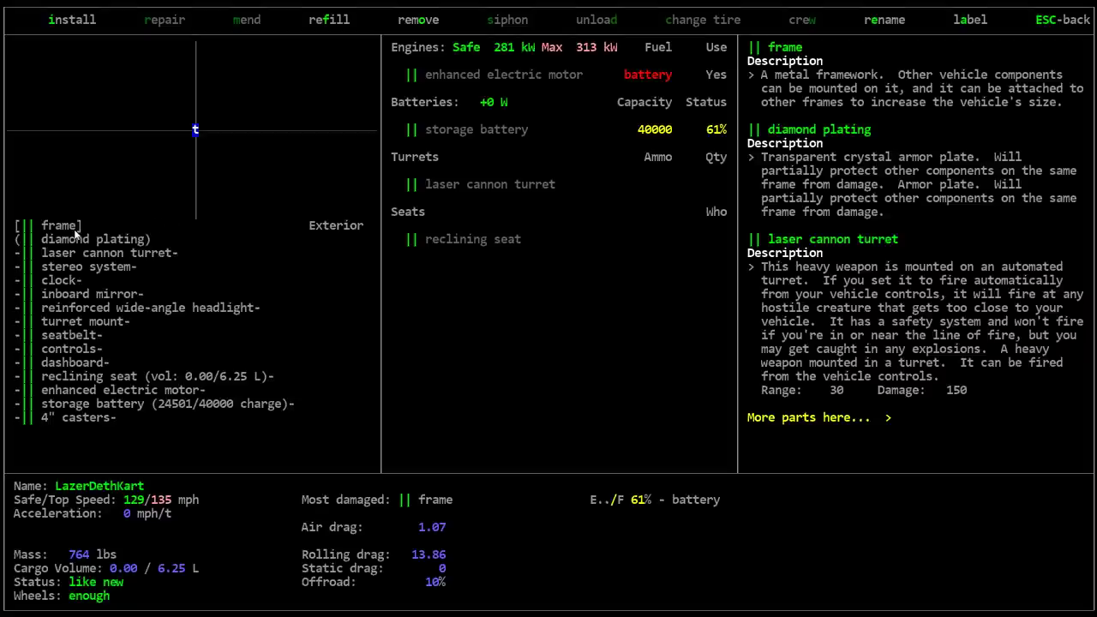
{"action": "mouse_move", "coordinate": [110, 240]}
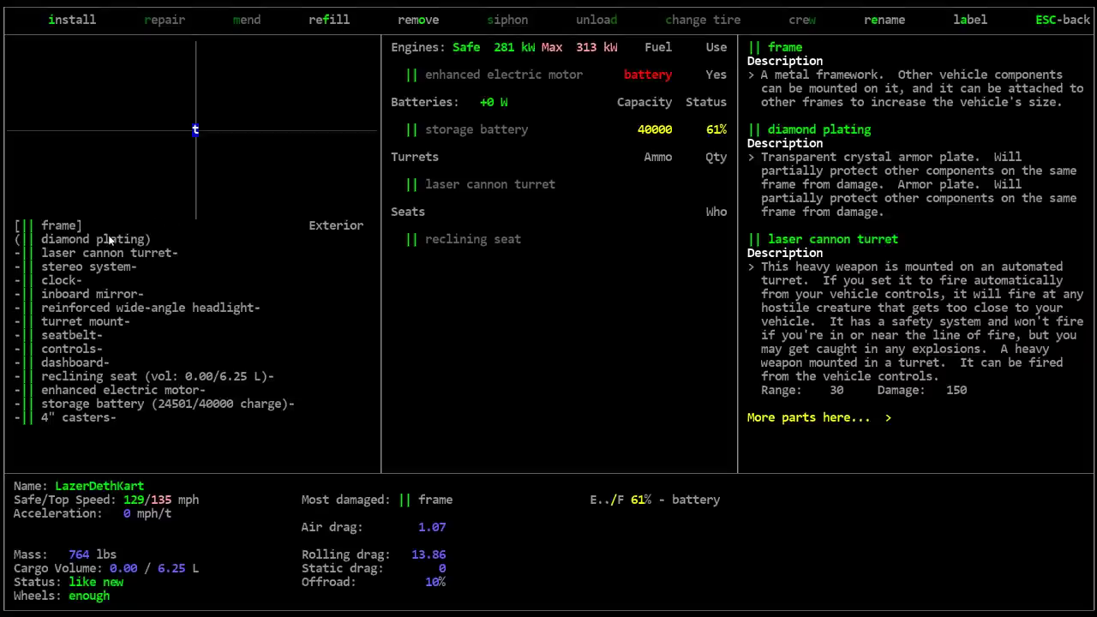
{"action": "mouse_move", "coordinate": [140, 275]}
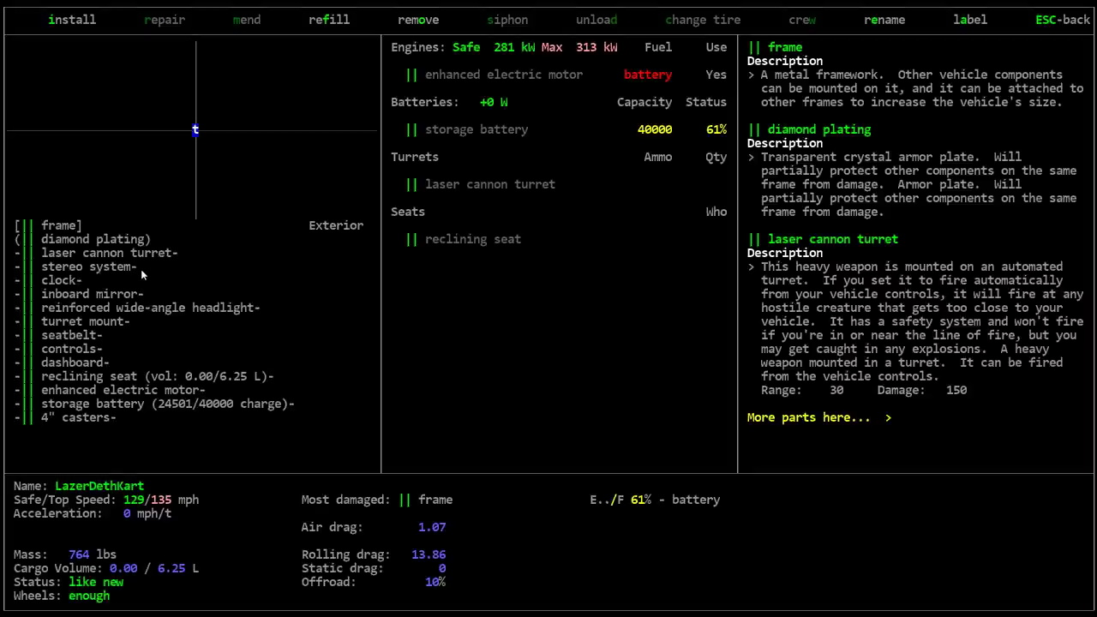
{"action": "mouse_move", "coordinate": [185, 312]}
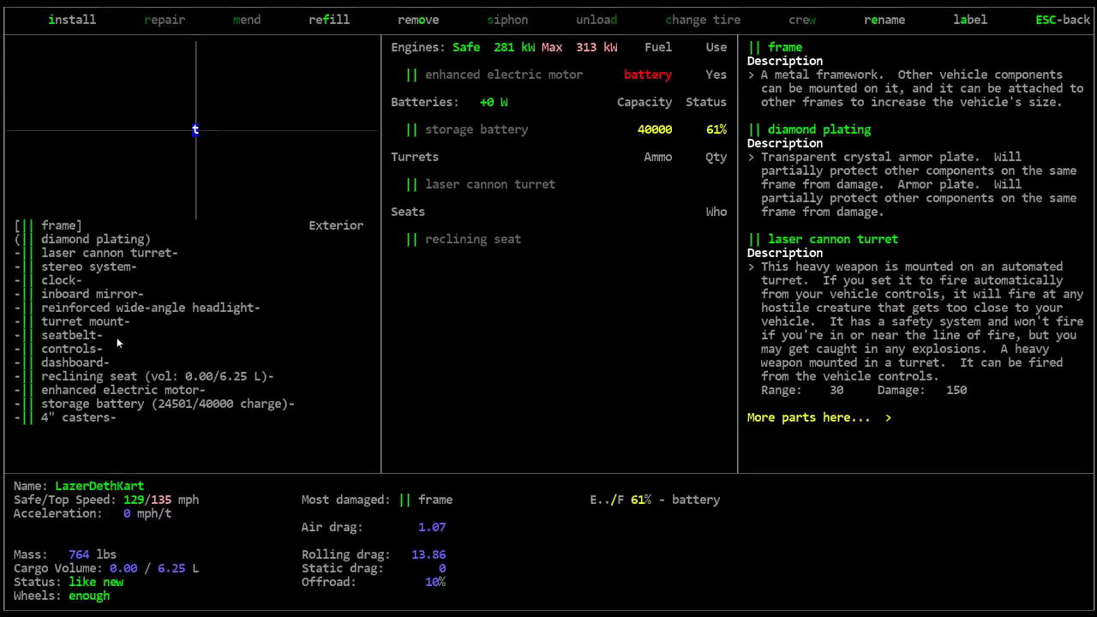
{"action": "mouse_move", "coordinate": [132, 361]}
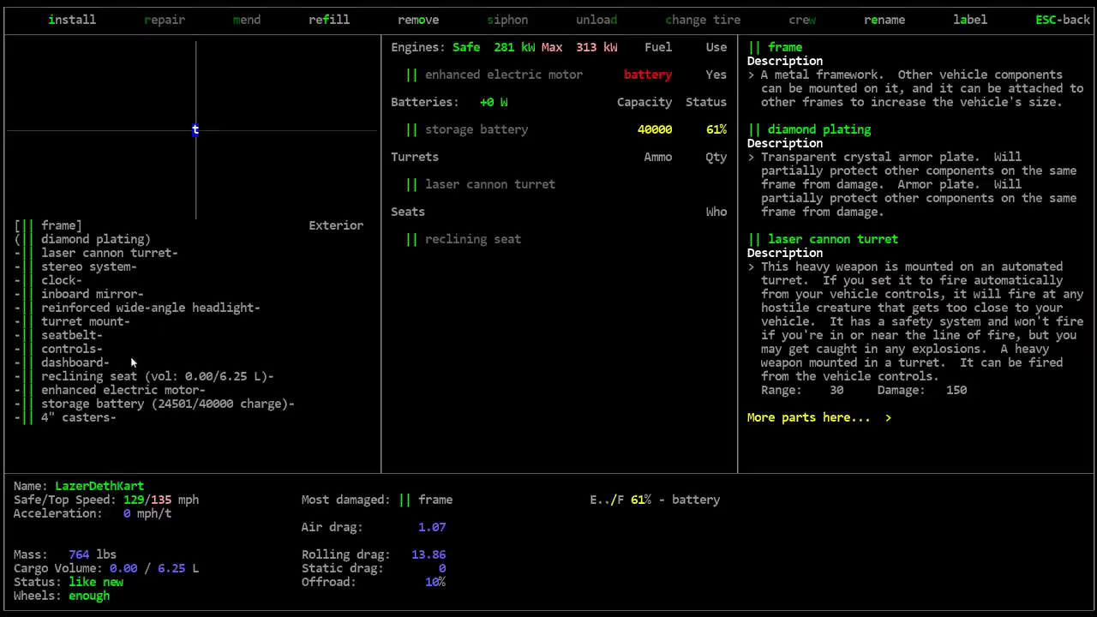
{"action": "mouse_move", "coordinate": [221, 396]}
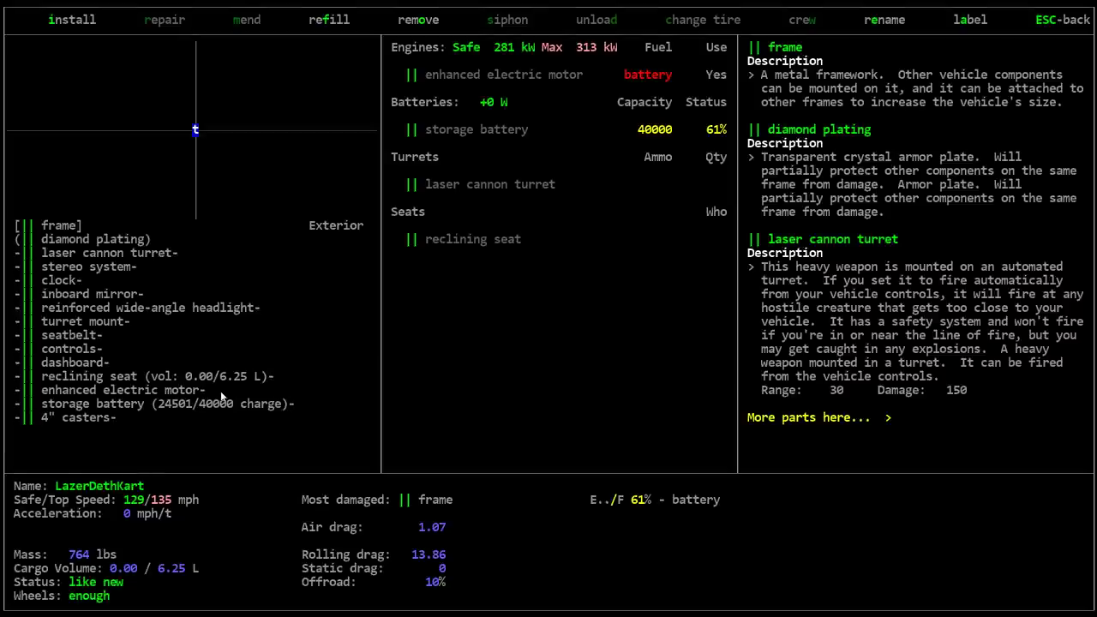
{"action": "mouse_move", "coordinate": [93, 422]}
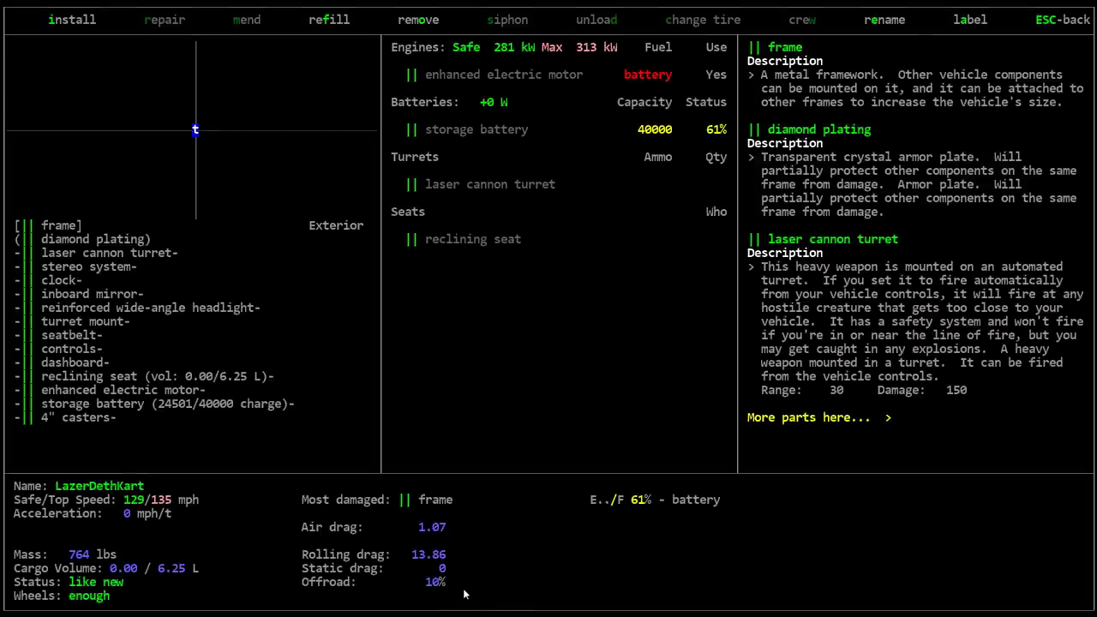
{"action": "mouse_move", "coordinate": [89, 281]}
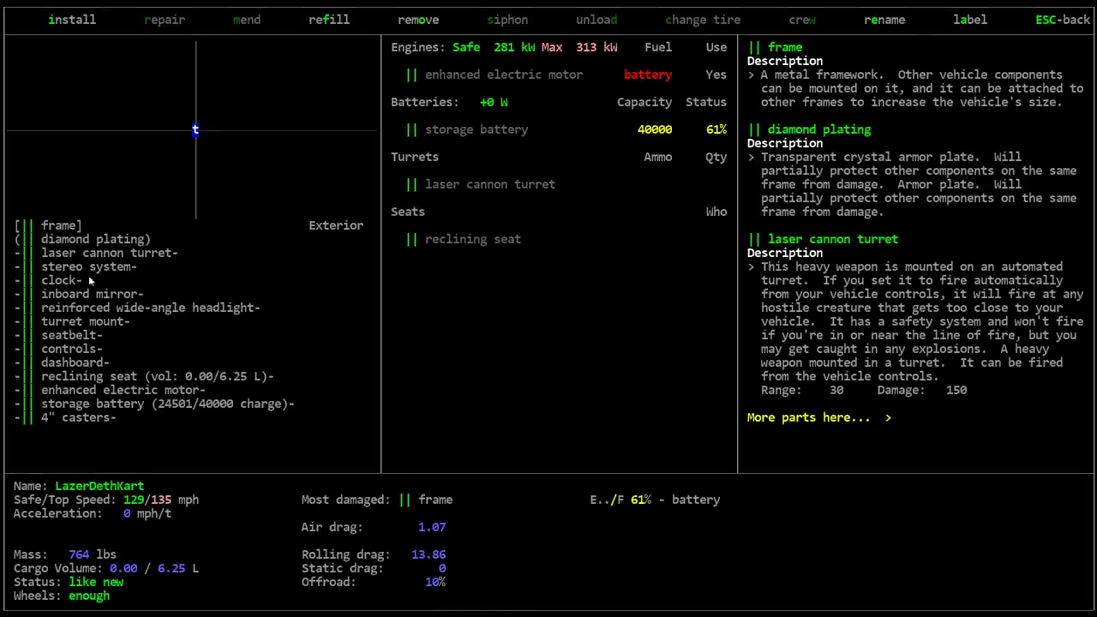
{"action": "mouse_move", "coordinate": [68, 424]}
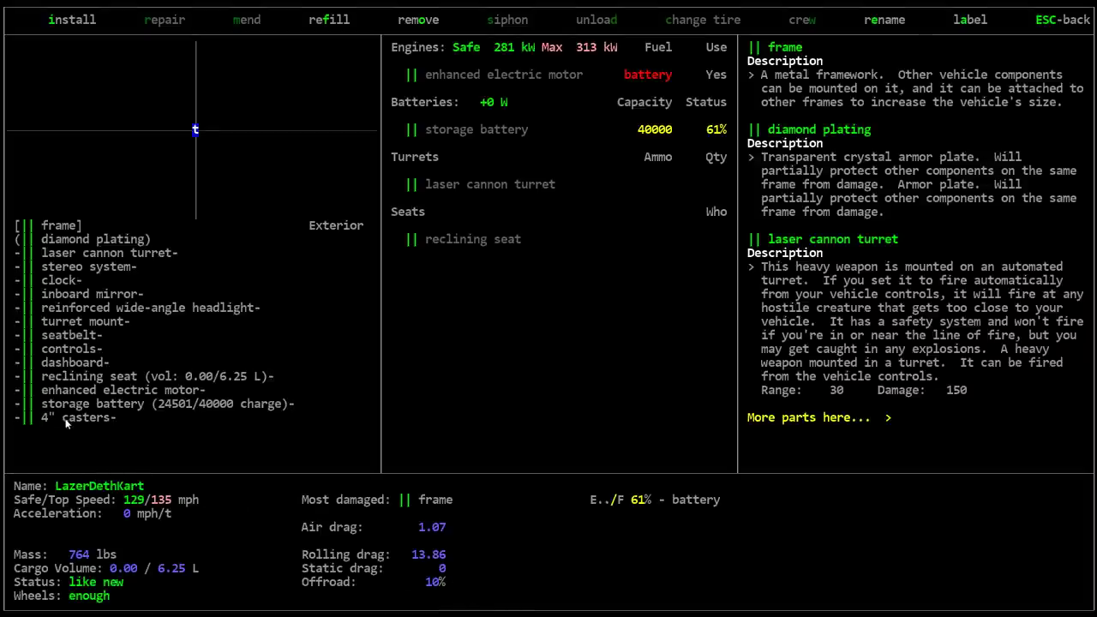
{"action": "mouse_move", "coordinate": [131, 450]}
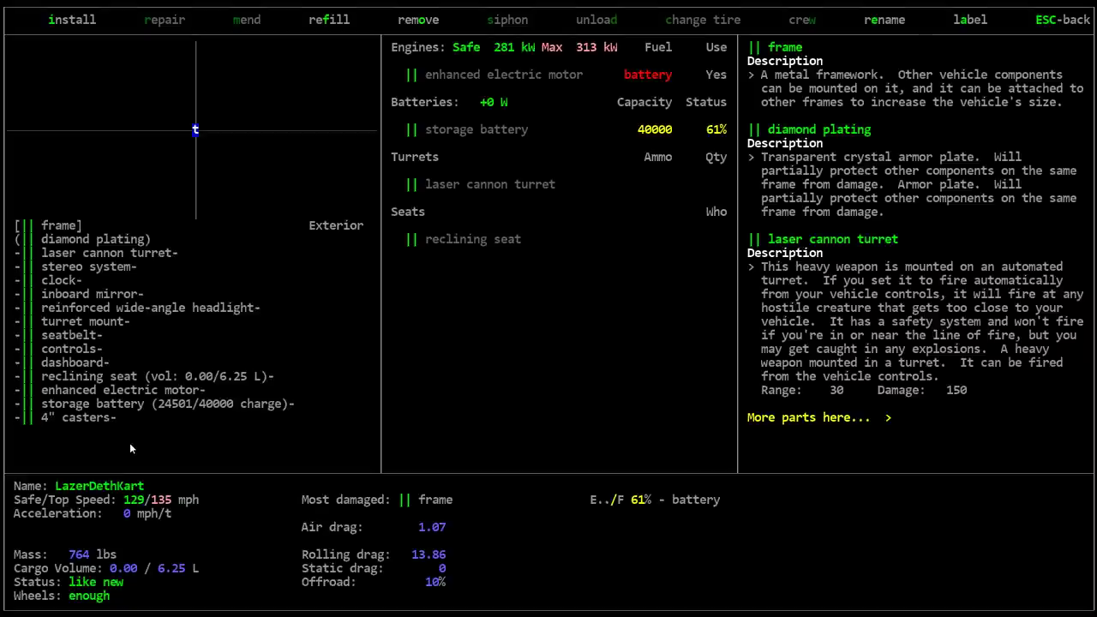
{"action": "mouse_move", "coordinate": [432, 607]}
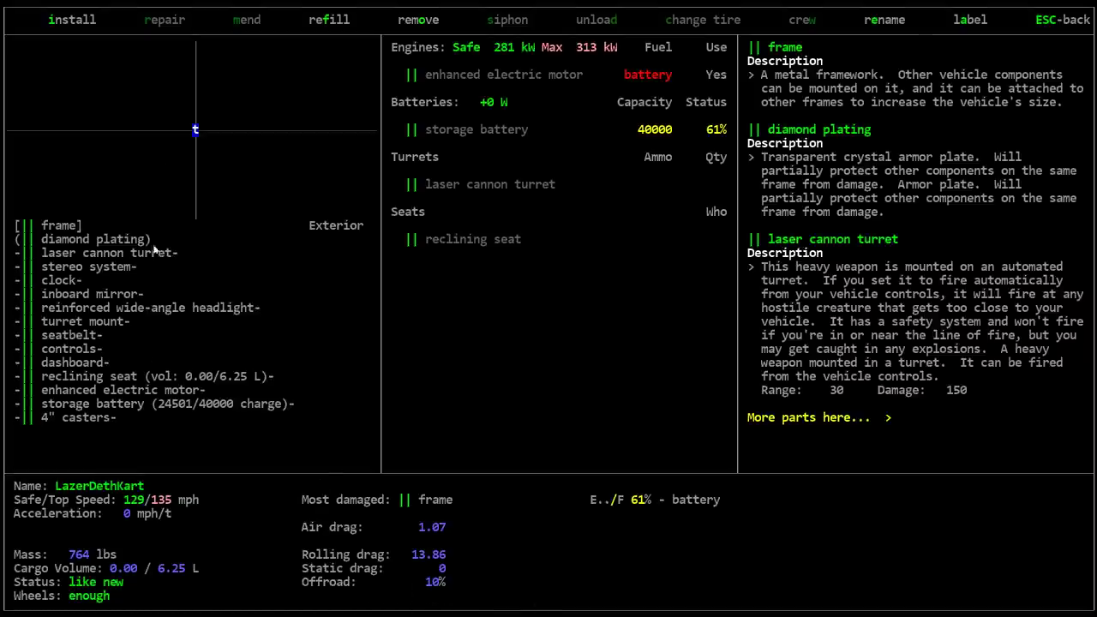
{"action": "mouse_move", "coordinate": [511, 334]}
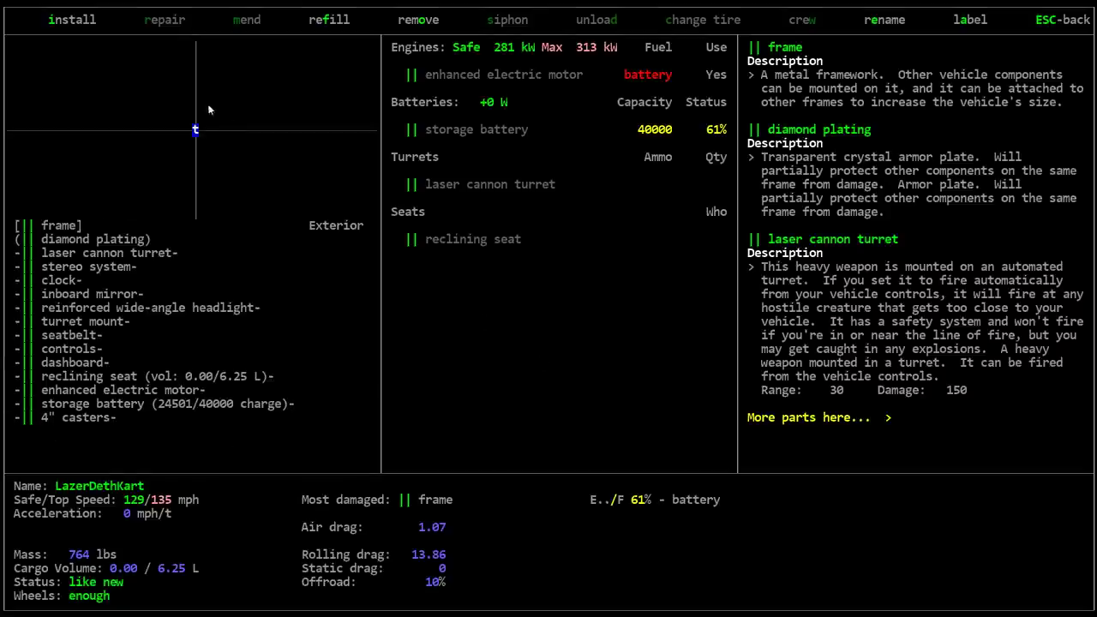
{"action": "mouse_move", "coordinate": [555, 316]}
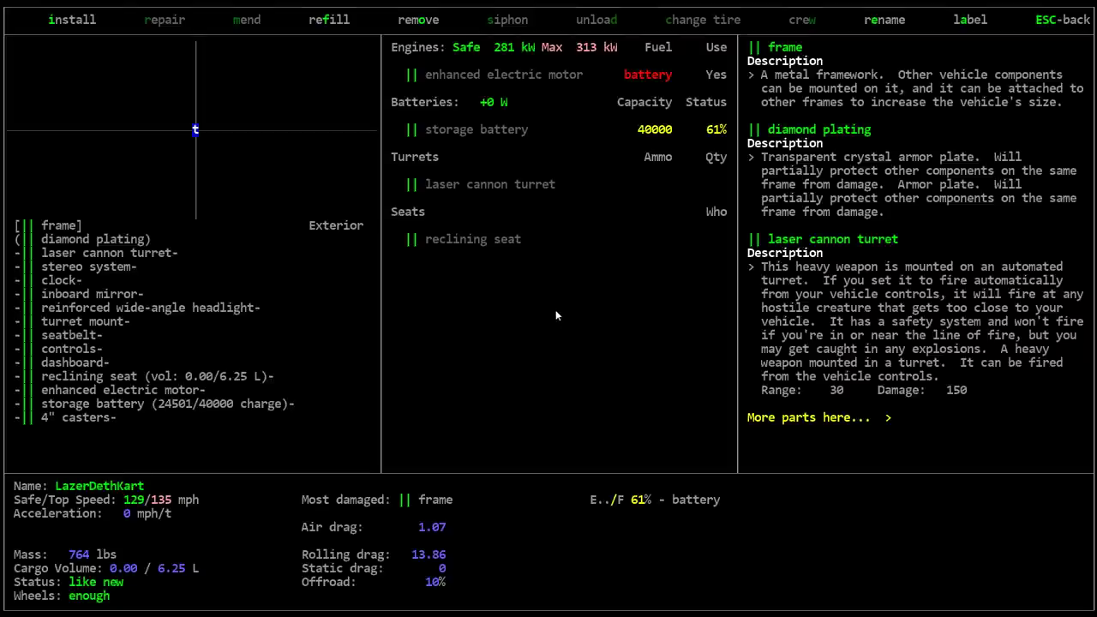
{"action": "mouse_move", "coordinate": [540, 278]}
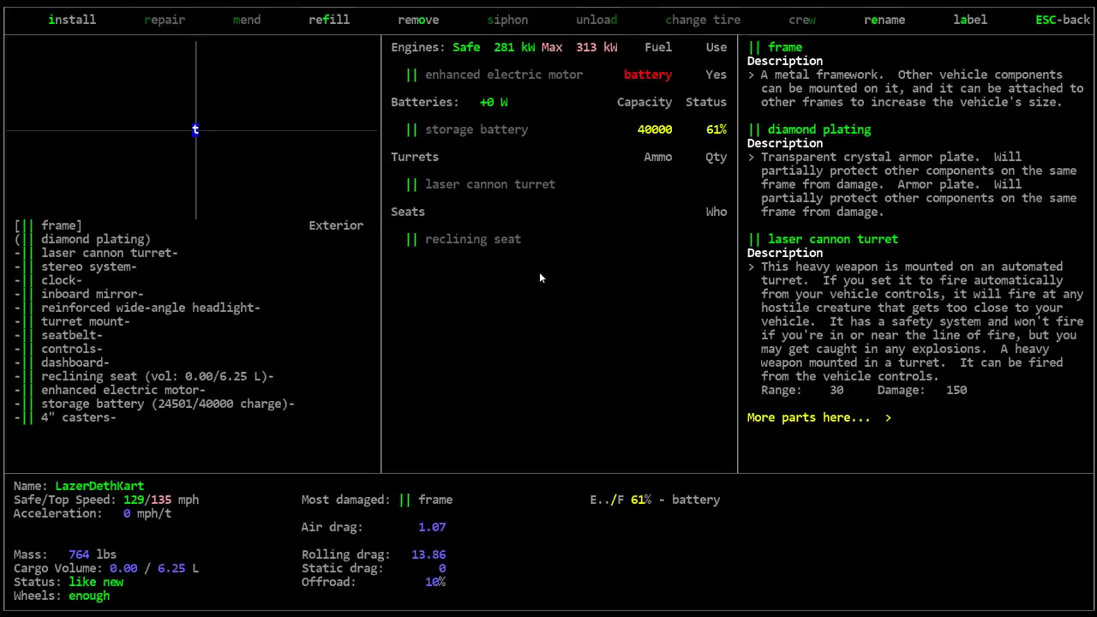
{"action": "mouse_move", "coordinate": [561, 222]}
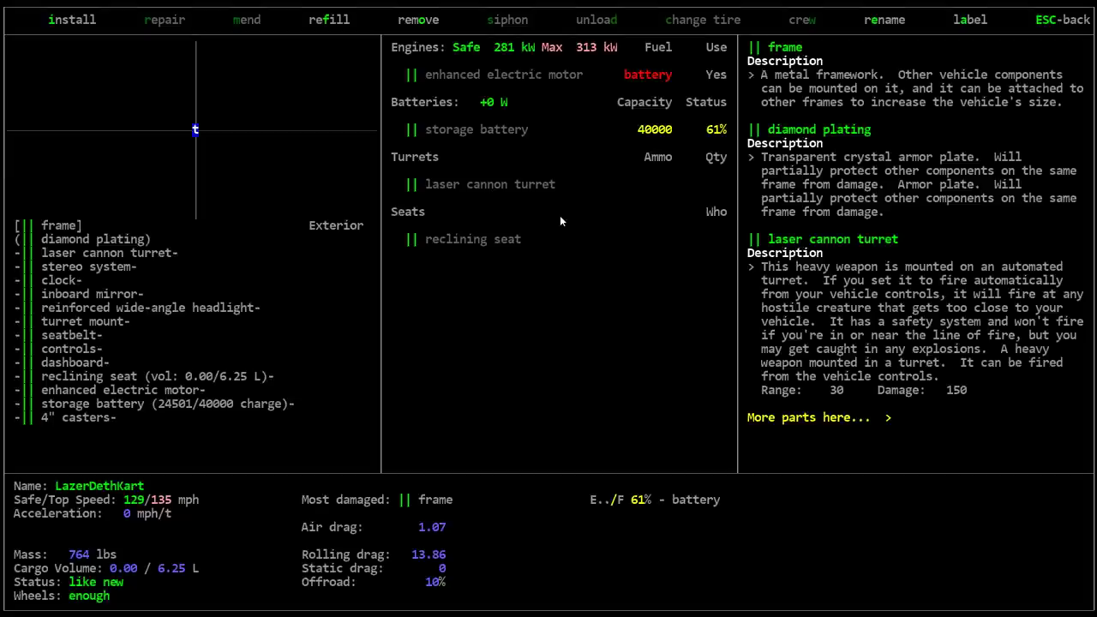
{"action": "mouse_move", "coordinate": [293, 308]}
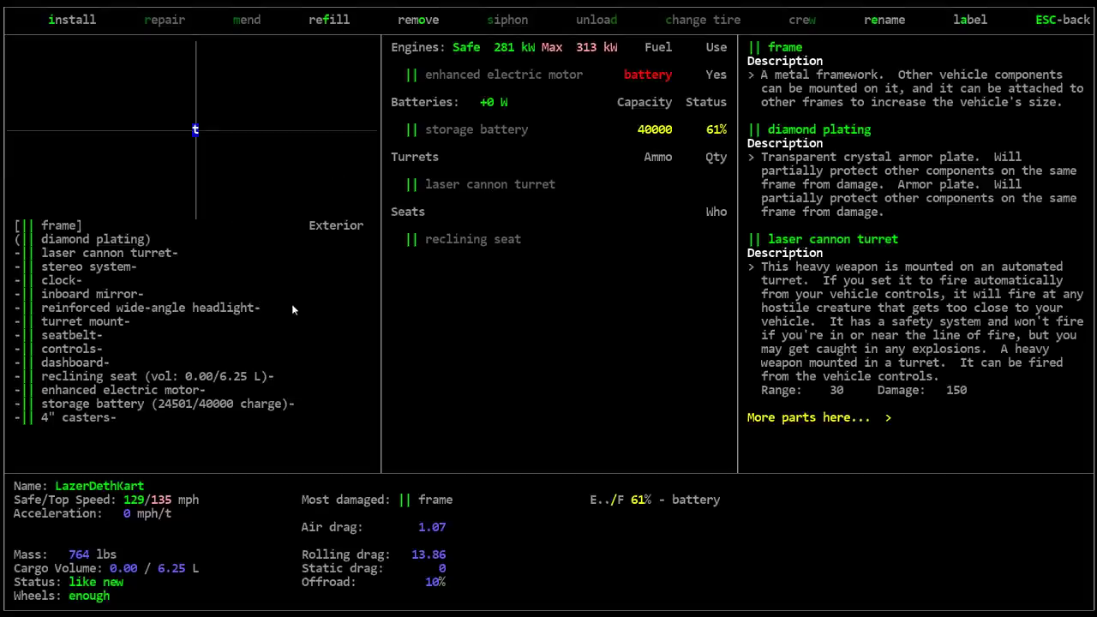
{"action": "mouse_move", "coordinate": [443, 324]}
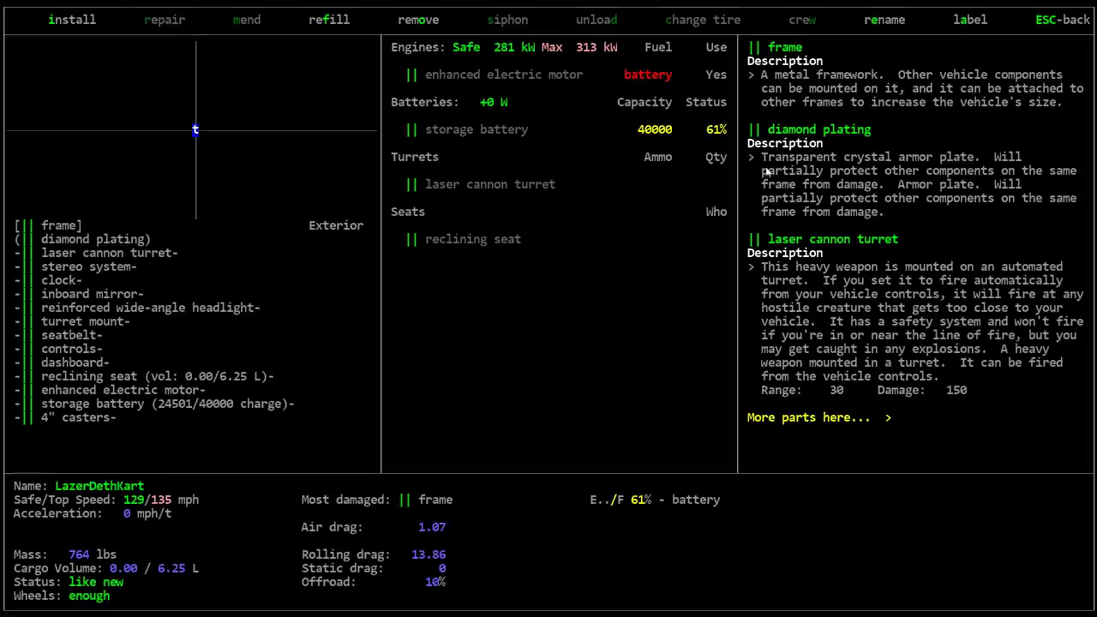
{"action": "mouse_move", "coordinate": [642, 261]}
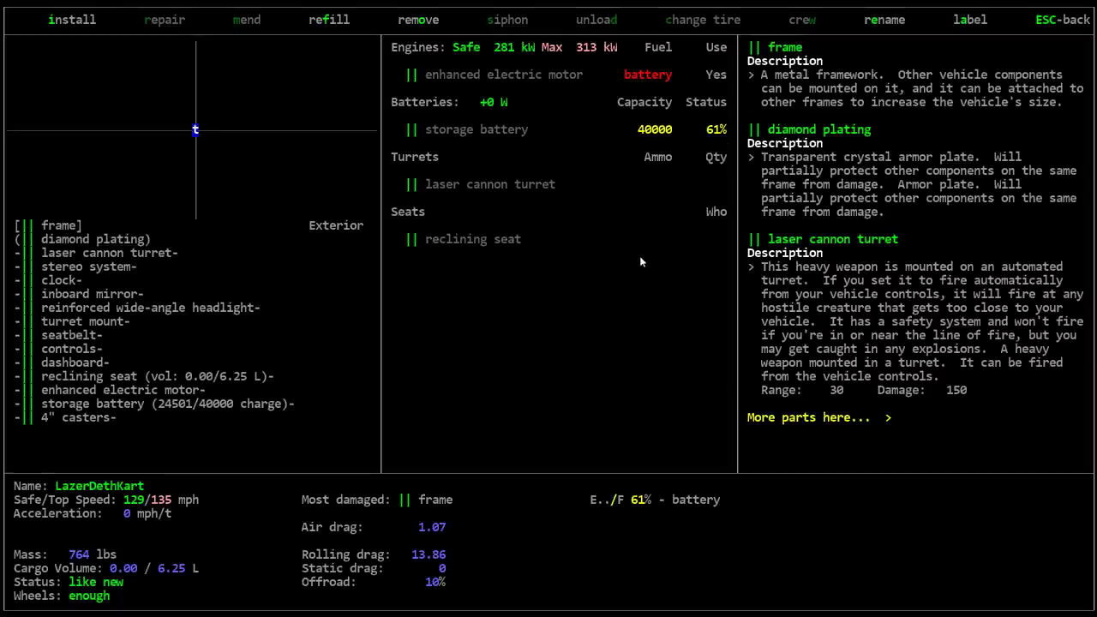